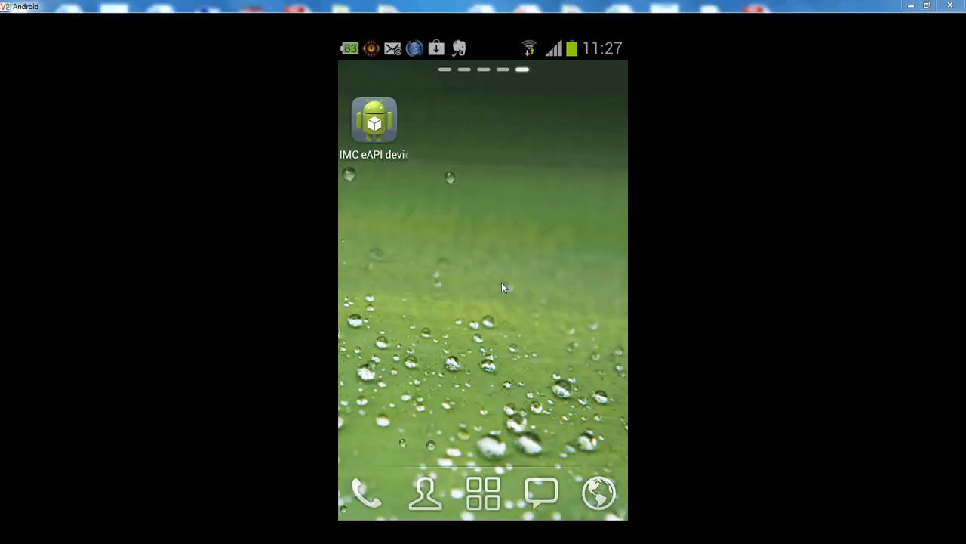
- Launch the IMC eAPI device search app from the Android home screen
click(373, 120)
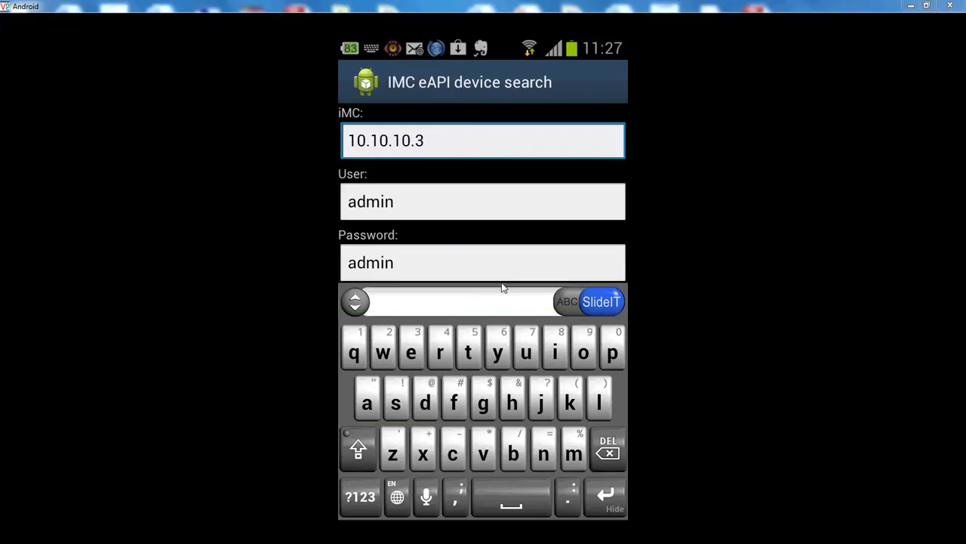
- Scan a QR code to locate MAC 00:11:22:33:44:55 on Tomas_Demo_switch, port GigabitEthernet2/0/37
click(483, 200)
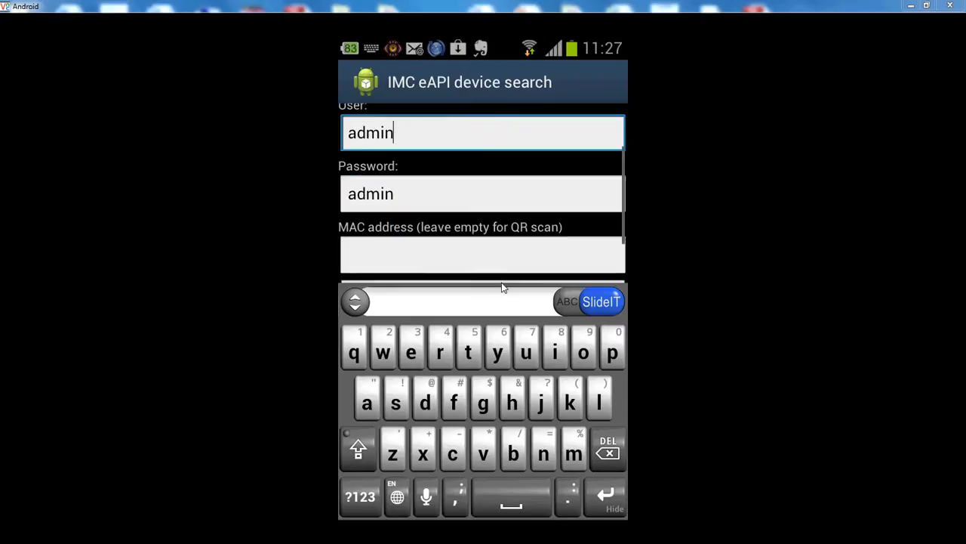
click(483, 254)
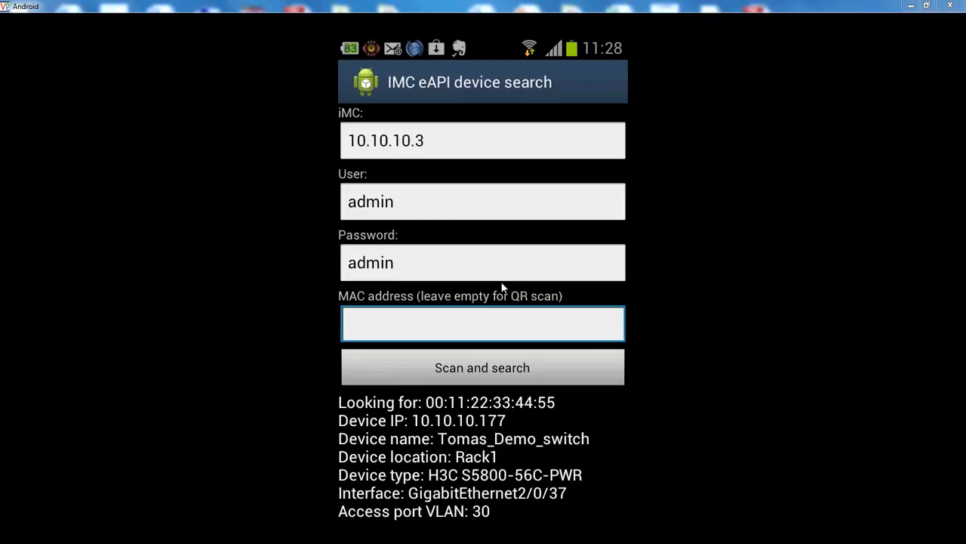
- Scan another QR code, locating TomasOpenFlowSwitch at 10.10.10.55, interface A9, VLAN 1
click(483, 324)
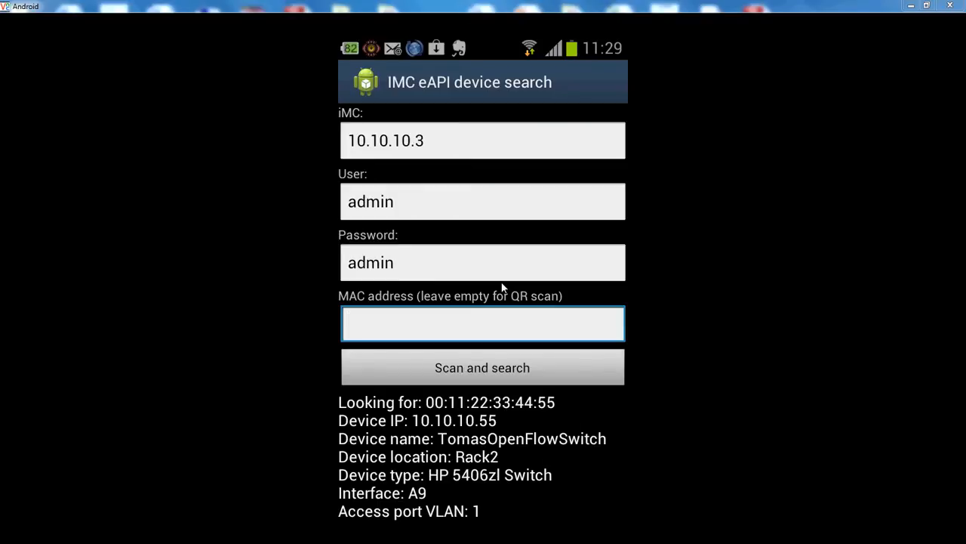
- Focus the MAC address field, then switch to Eclipse showing the app's Java source
click(482, 323)
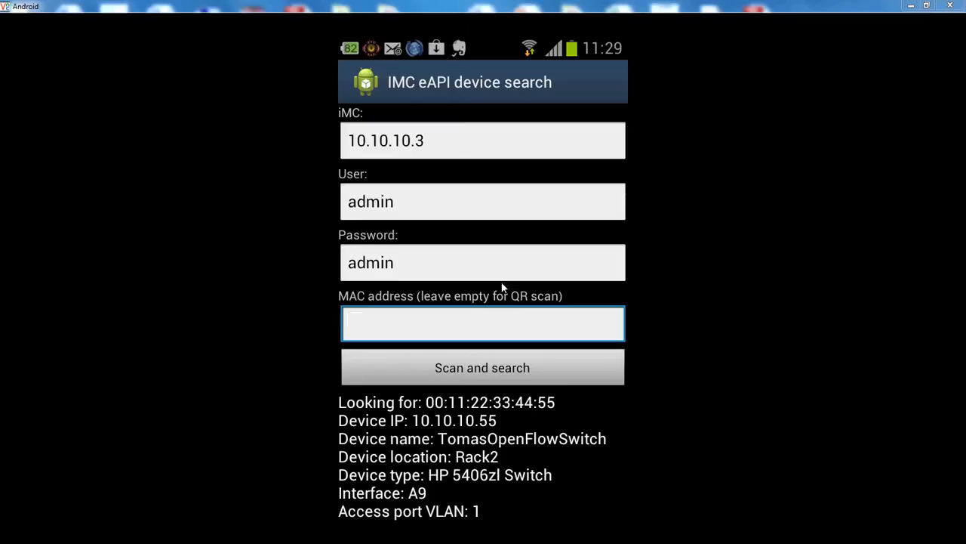
click(482, 323)
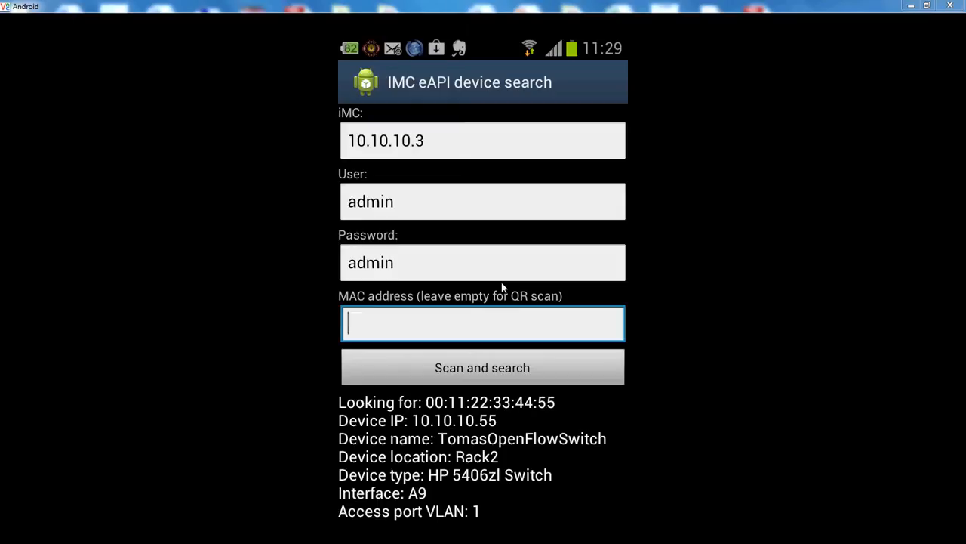
key(alt+tab)
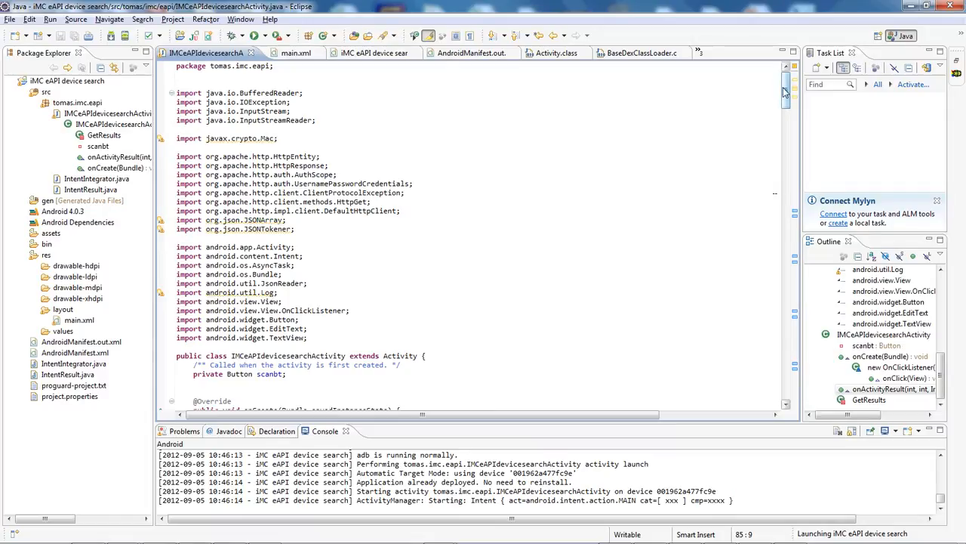
- Scroll to onClick and highlight the two lines launching the QR scan
scroll(down, 3)
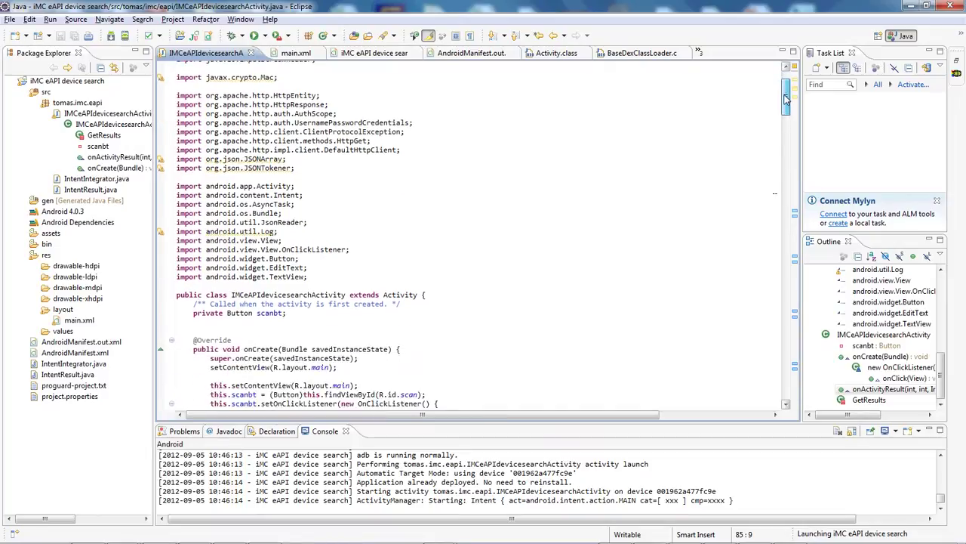
scroll(down, 3)
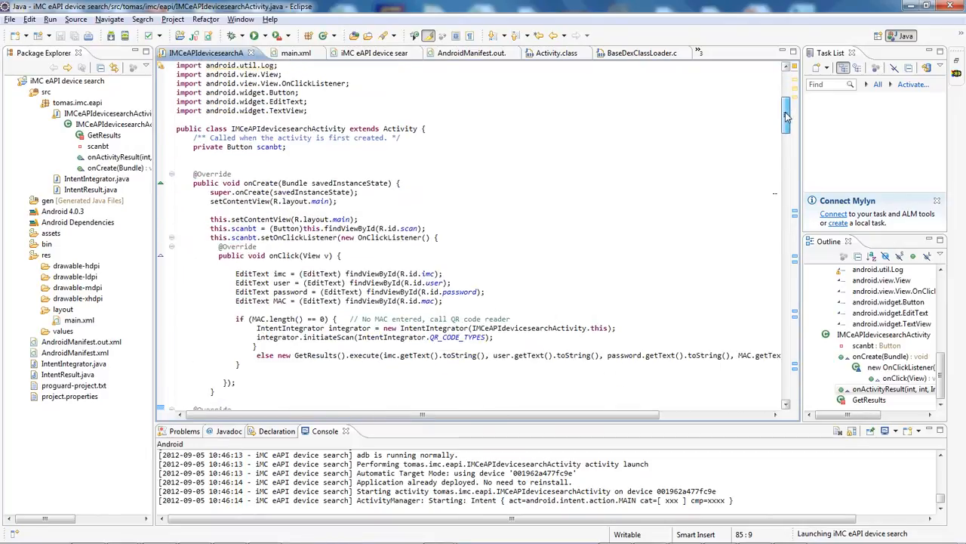
scroll(down, 3)
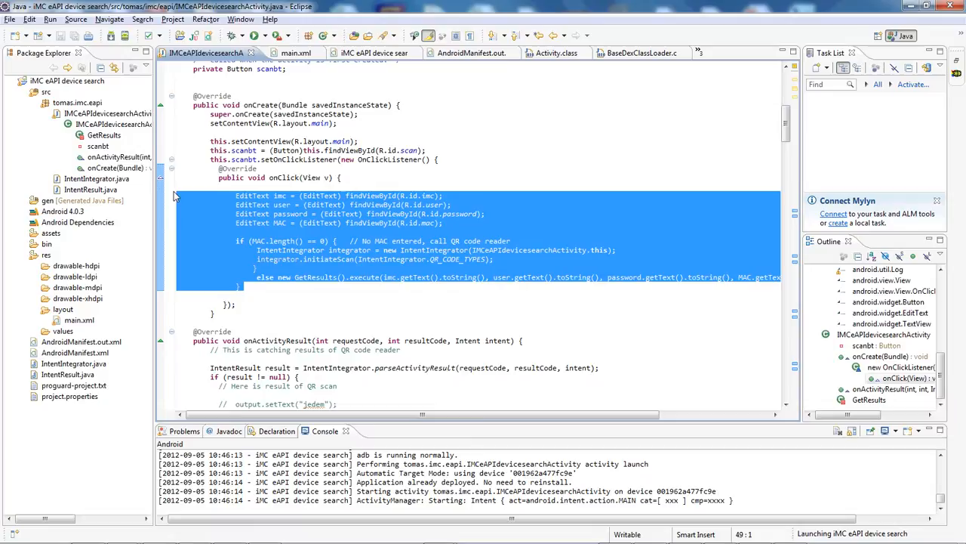
click(297, 259)
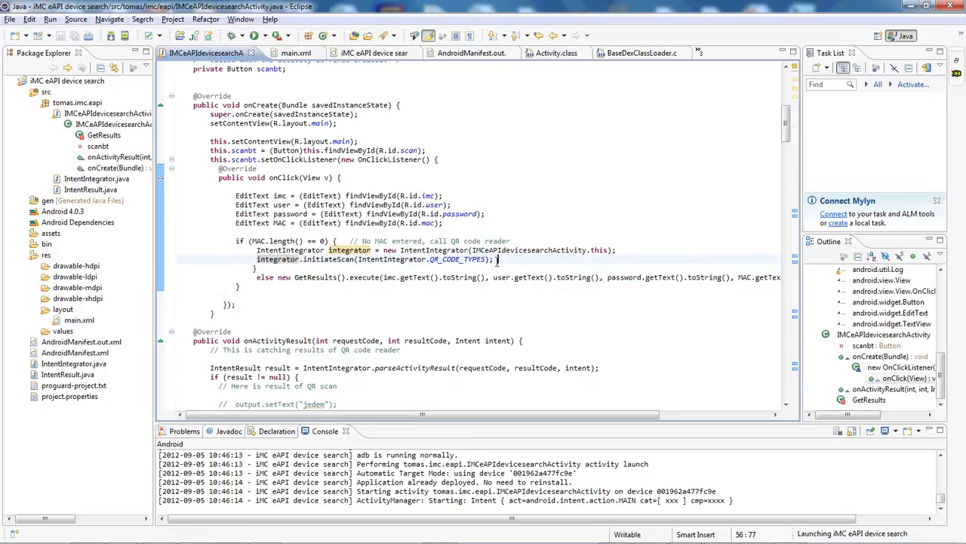
drag(256, 250, 490, 259)
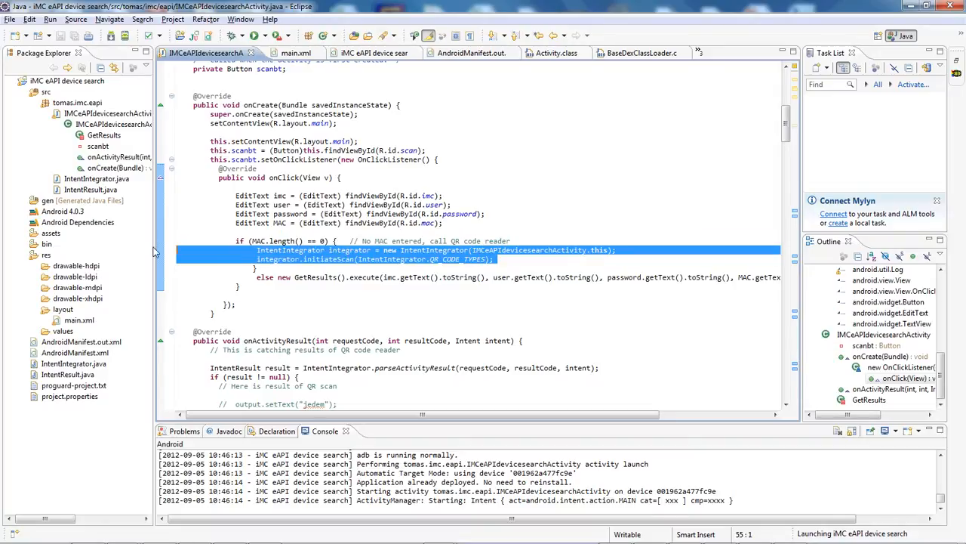
mouse_move(721, 199)
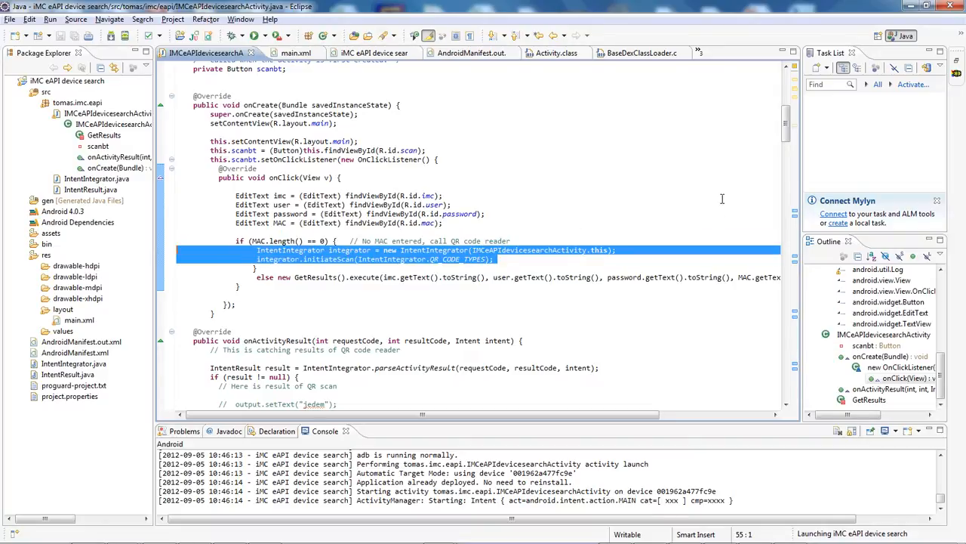
- Scroll past the GetResults call down to the doInBackground code
scroll(down, 3)
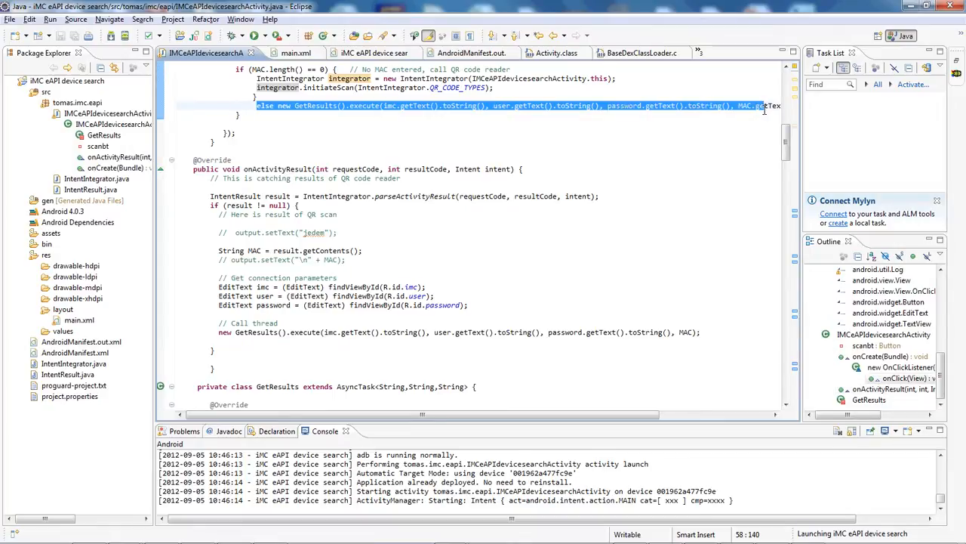
scroll(down, 3)
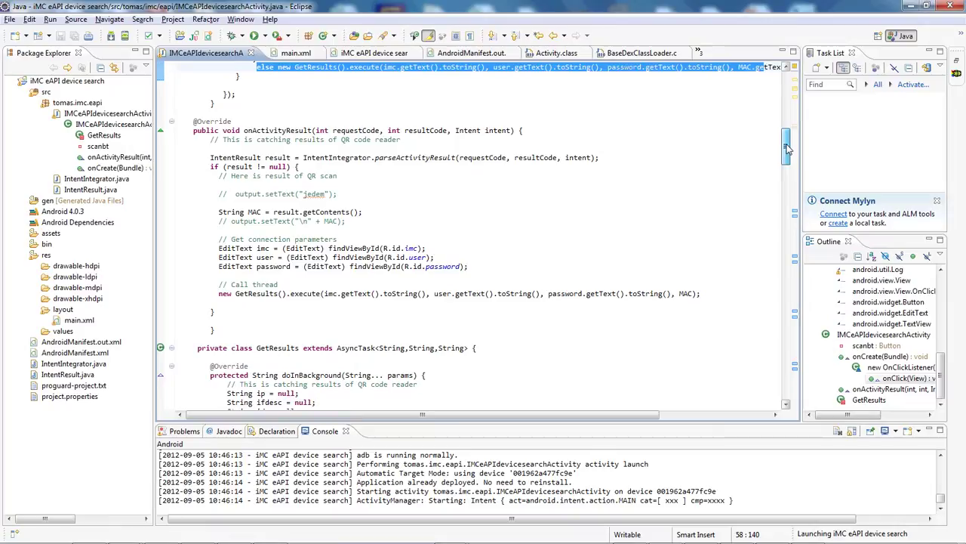
scroll(down, 3)
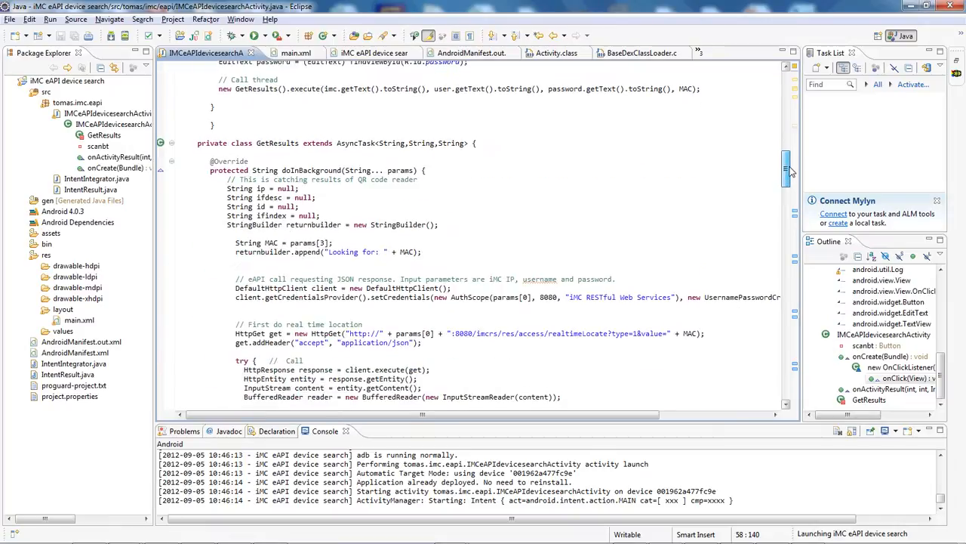
- Scroll past the realtimeLocate request and highlight the 'Get device details' request URL
scroll(down, 3)
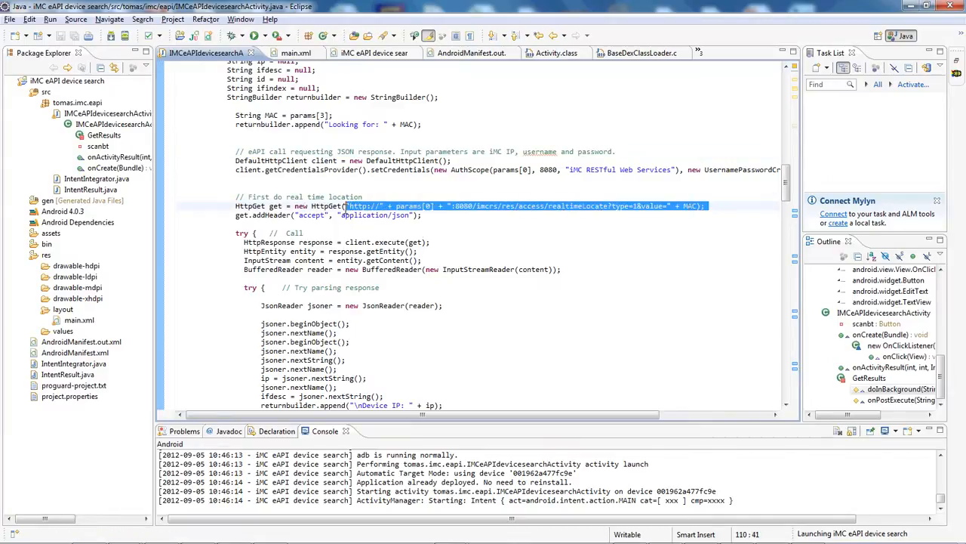
mouse_move(531, 242)
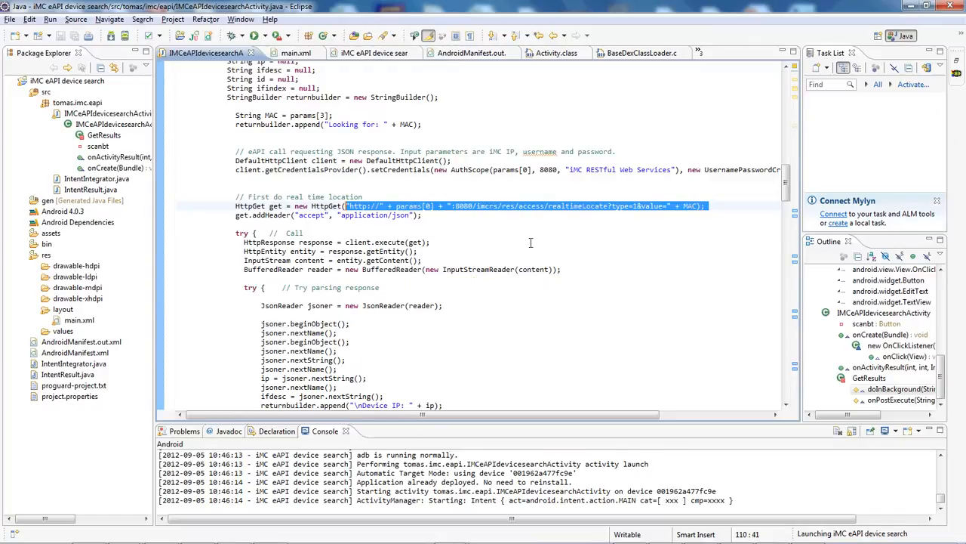
scroll(down, 3)
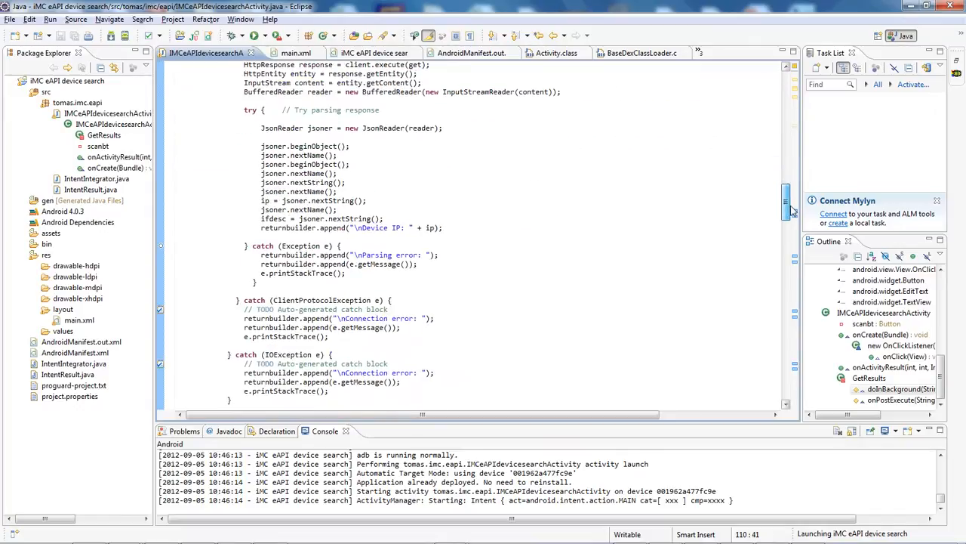
scroll(down, 3)
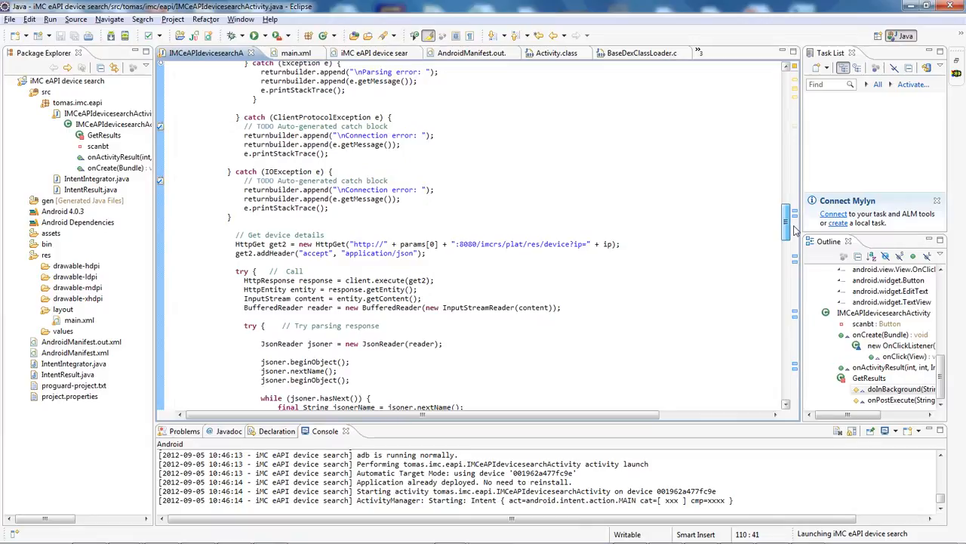
scroll(down, 3)
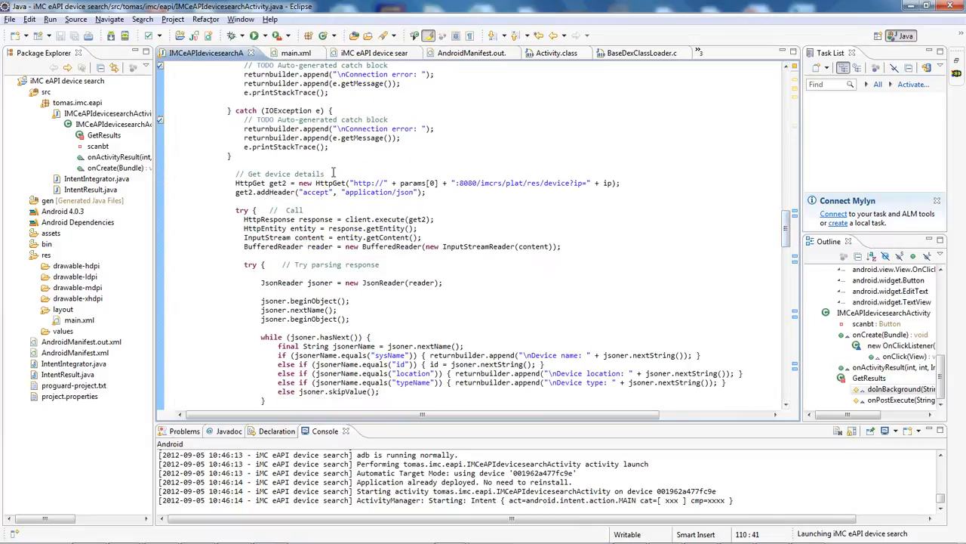
double_click(285, 174)
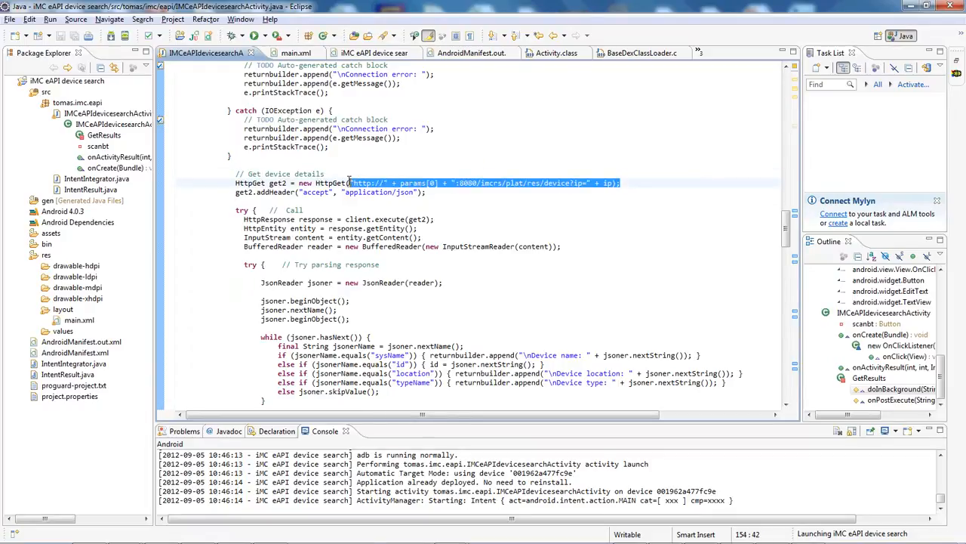
mouse_move(390, 346)
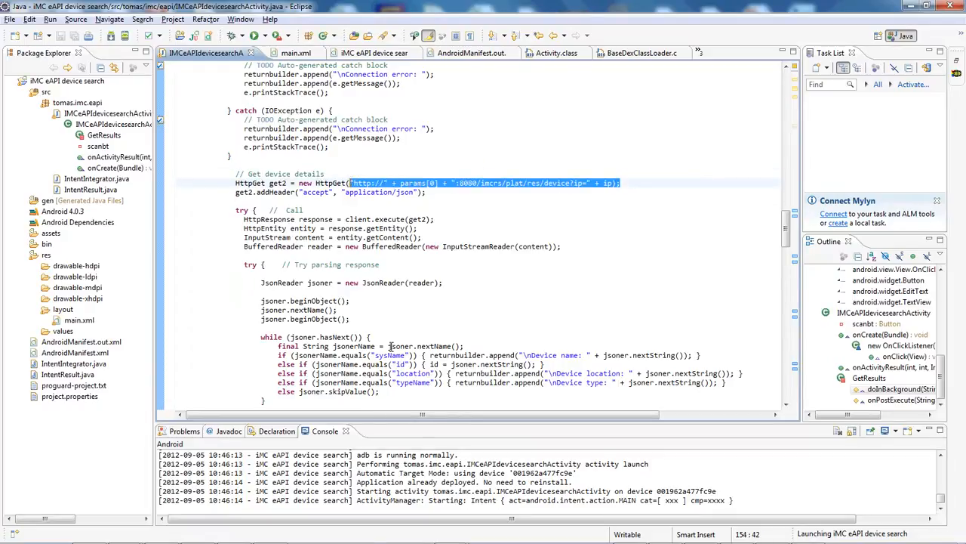
mouse_move(412, 355)
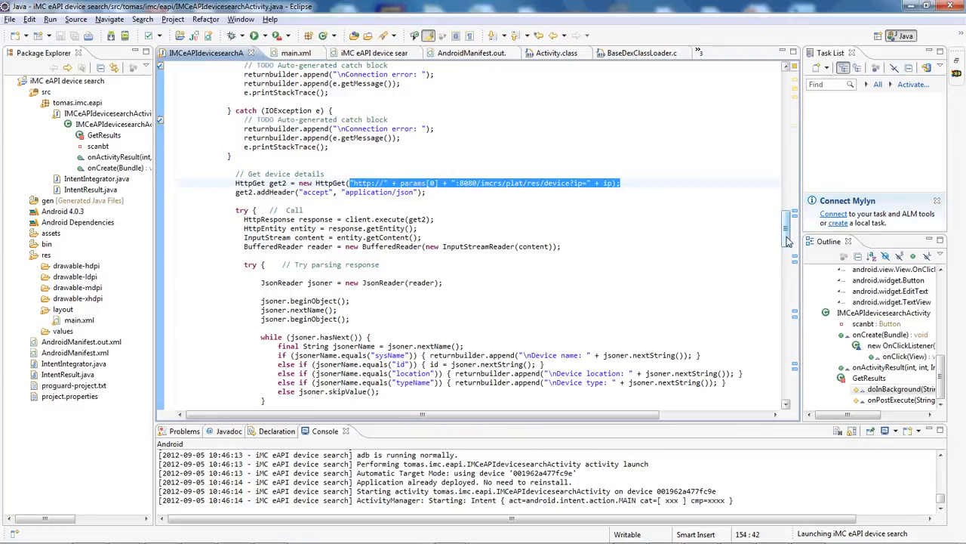
- Scroll past the interface and access VLAN requests and highlight the onPostExecute body
scroll(down, 3)
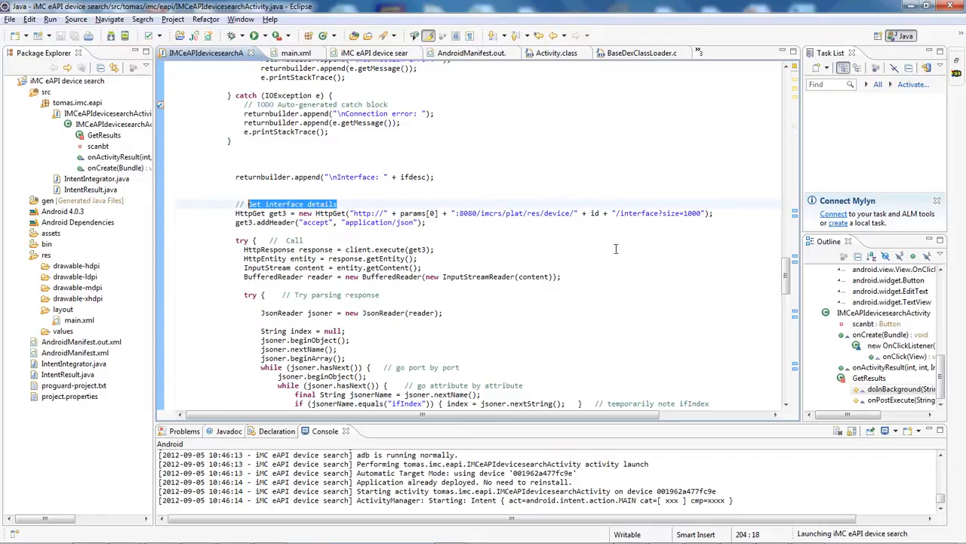
scroll(down, 3)
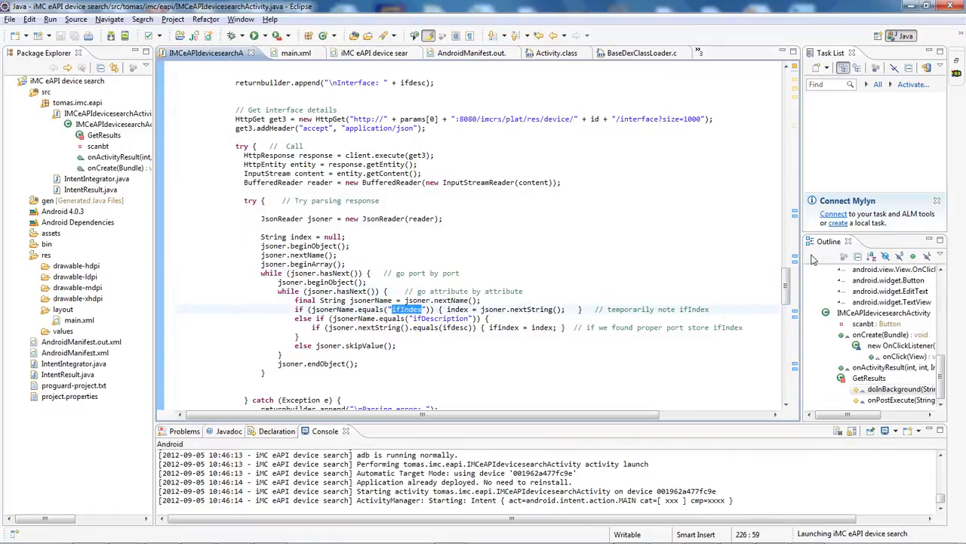
scroll(down, 3)
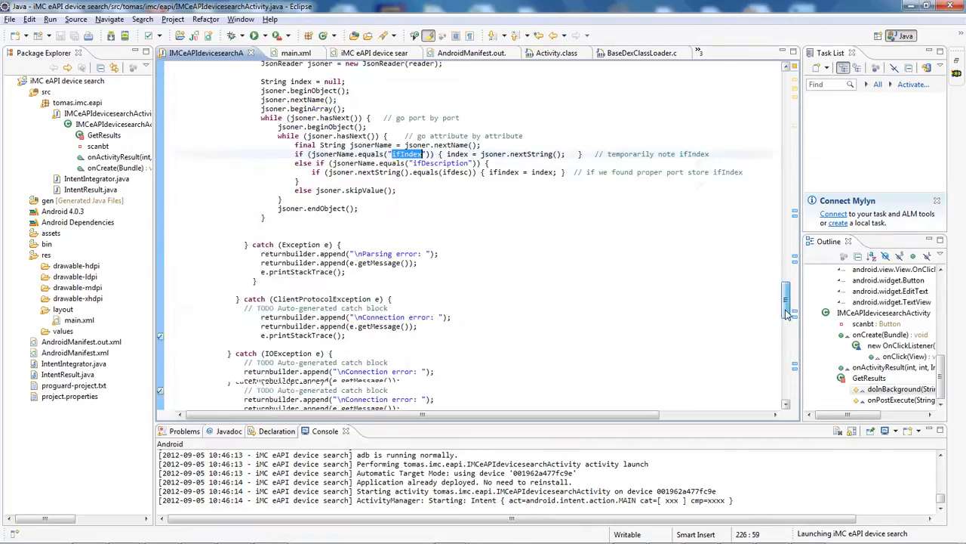
scroll(down, 3)
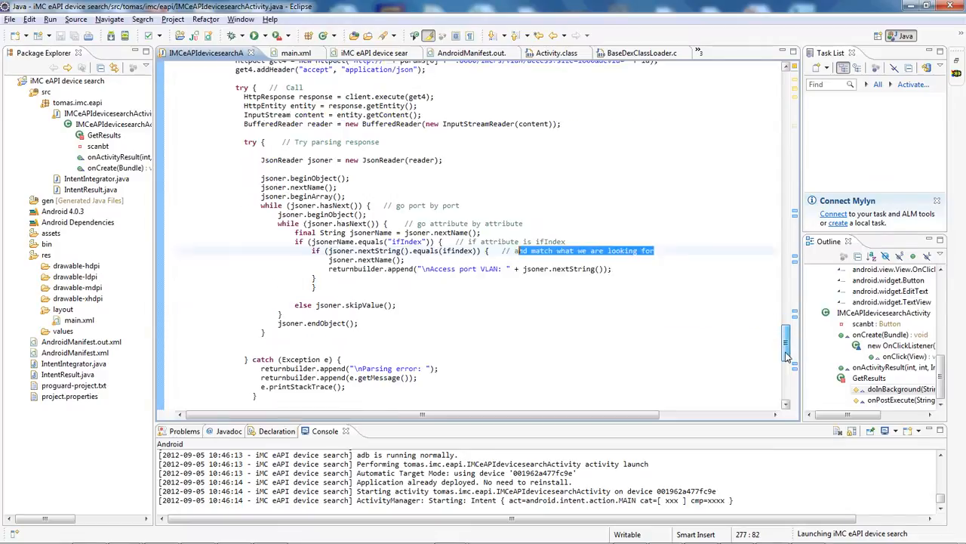
scroll(down, 3)
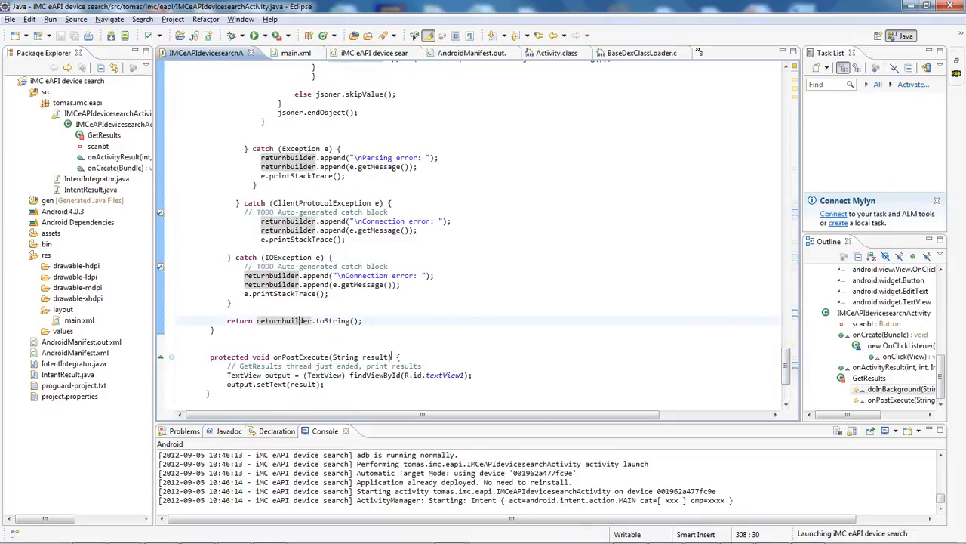
drag(228, 366, 325, 383)
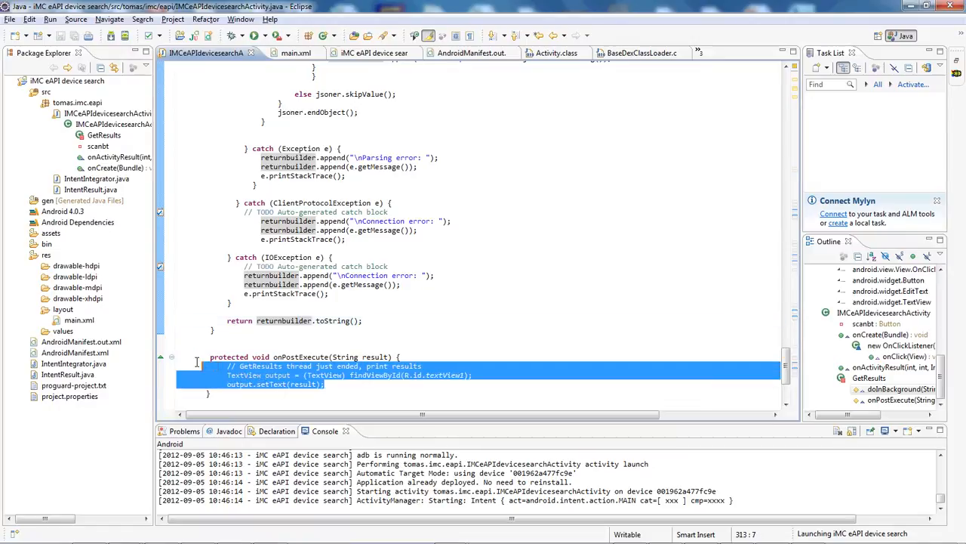